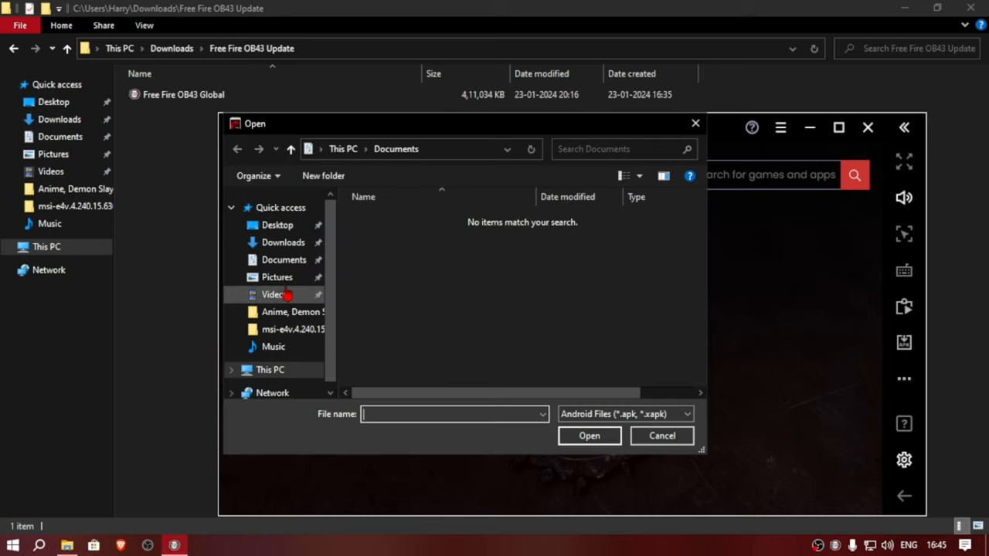
Install the Free Fire OB43 Global APK from Downloads > Free Fire OB43 Update
{"action": "left_click", "coordinate": [283, 242]}
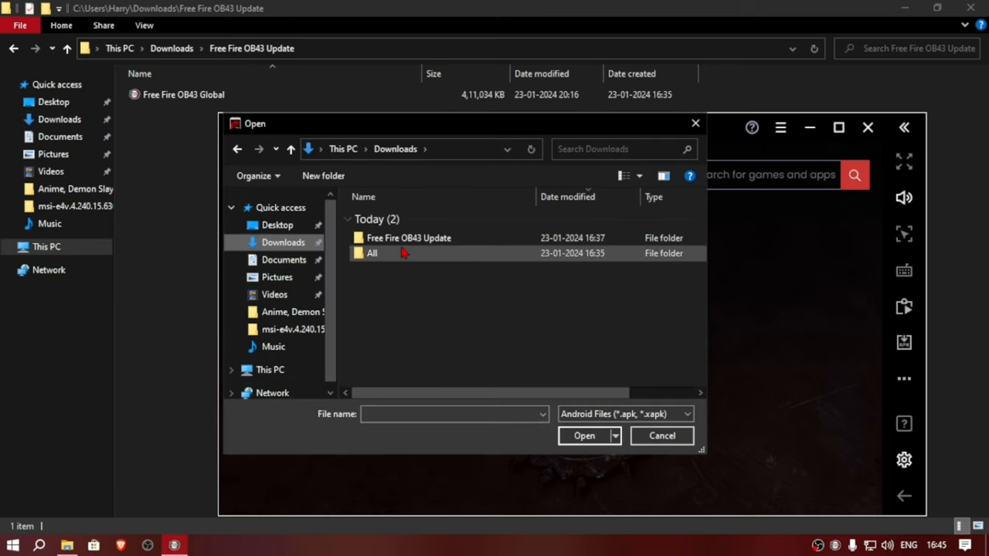
{"action": "left_click", "coordinate": [660, 435]}
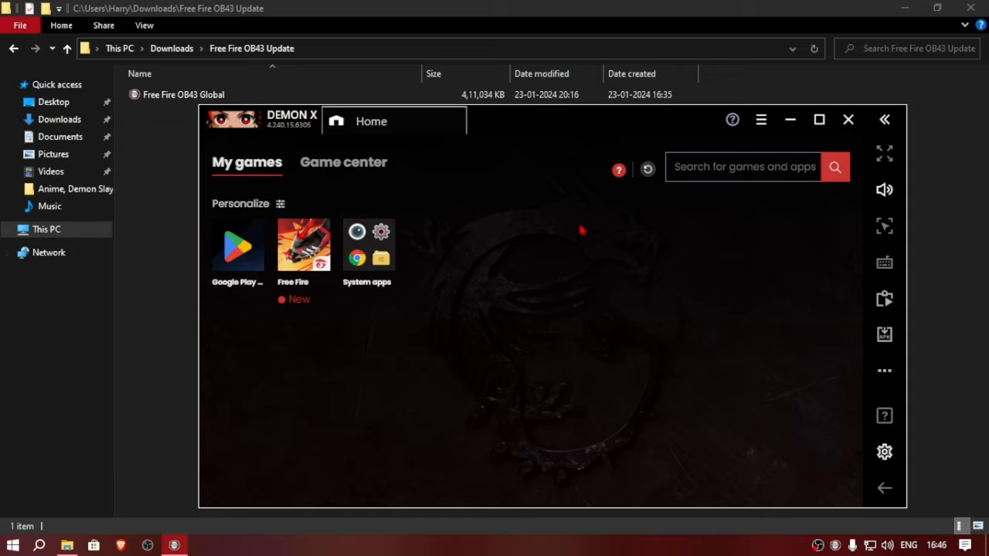
{"action": "mouse_move", "coordinate": [905, 7]}
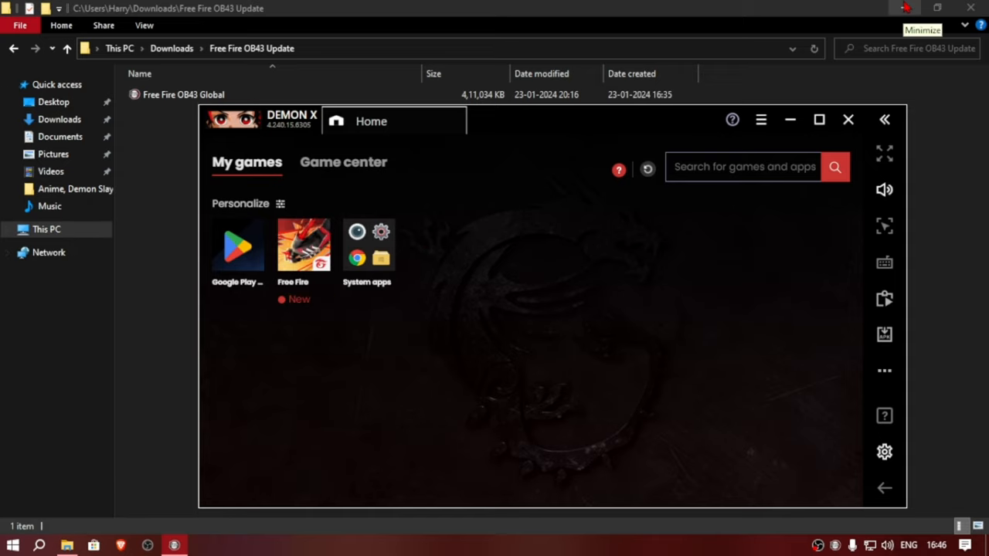
Launch Free Fire, confirm the access notice and allow storage permission
{"action": "left_click", "coordinate": [302, 246]}
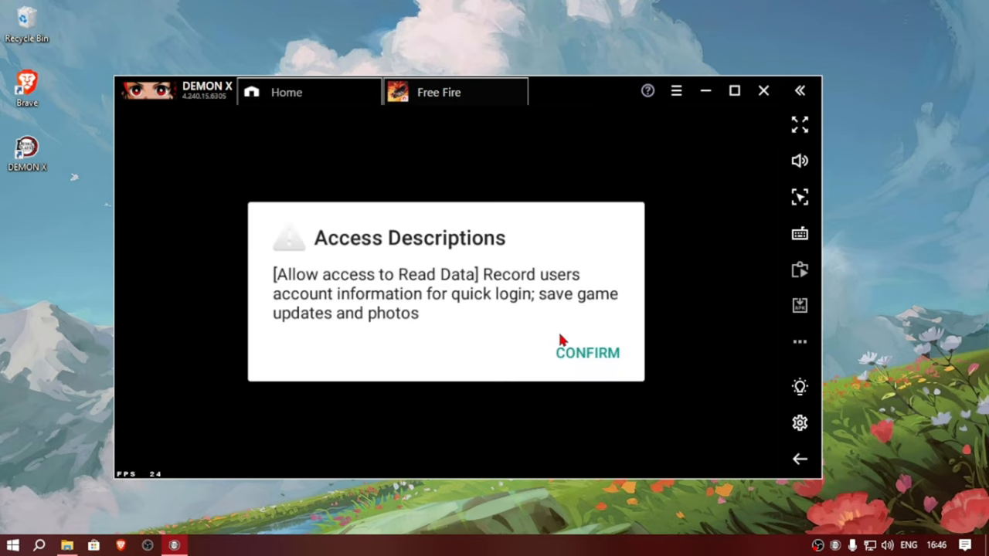
{"action": "left_click", "coordinate": [587, 353]}
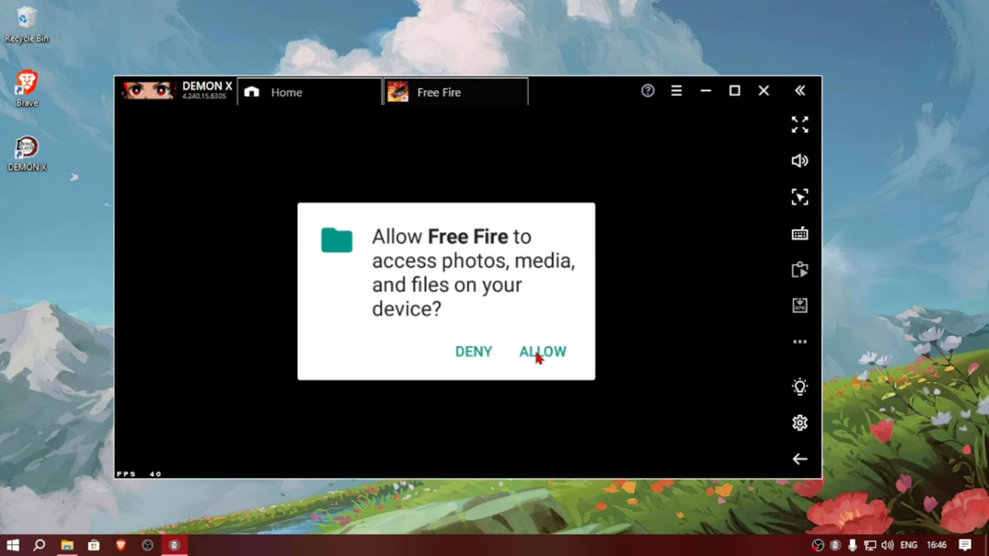
{"action": "left_click", "coordinate": [542, 351]}
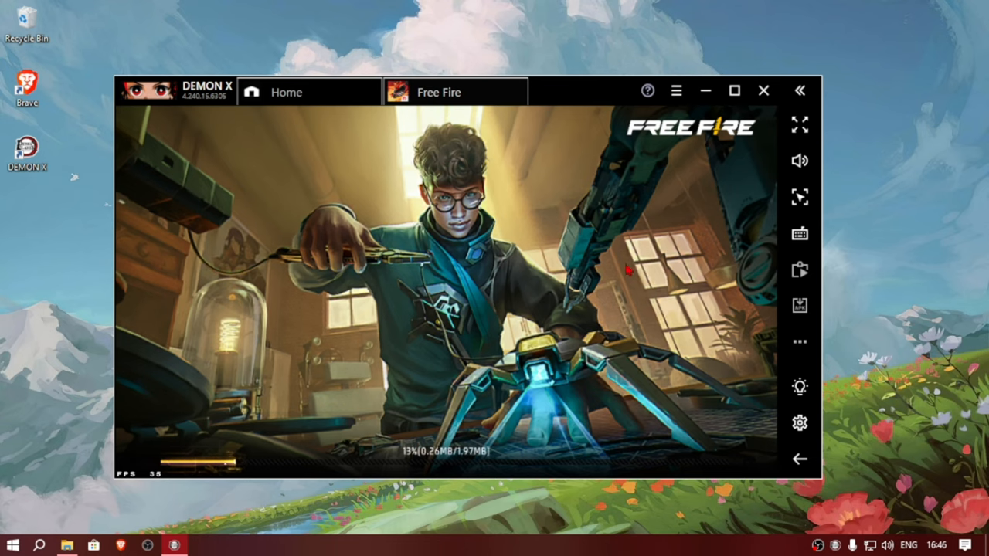
Raise the Engine FPS limit from 90 to about 541 in Settings and save
{"action": "left_click", "coordinate": [800, 423]}
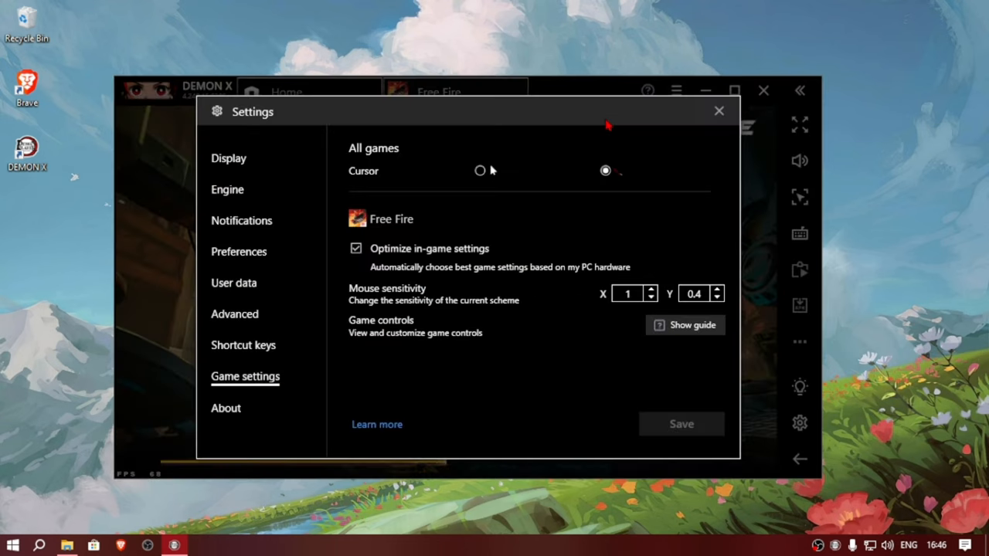
{"action": "left_click", "coordinate": [227, 189]}
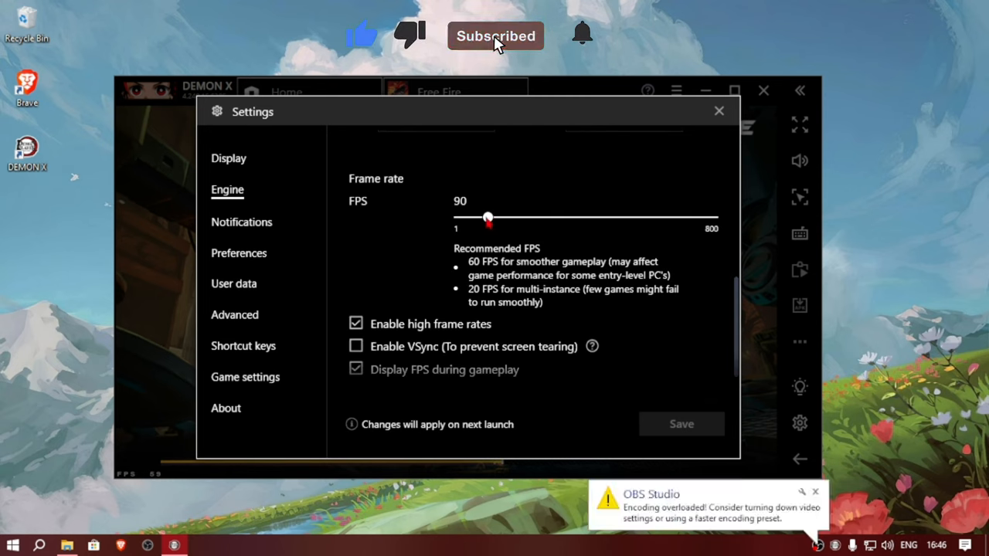
{"action": "mouse_move", "coordinate": [669, 139]}
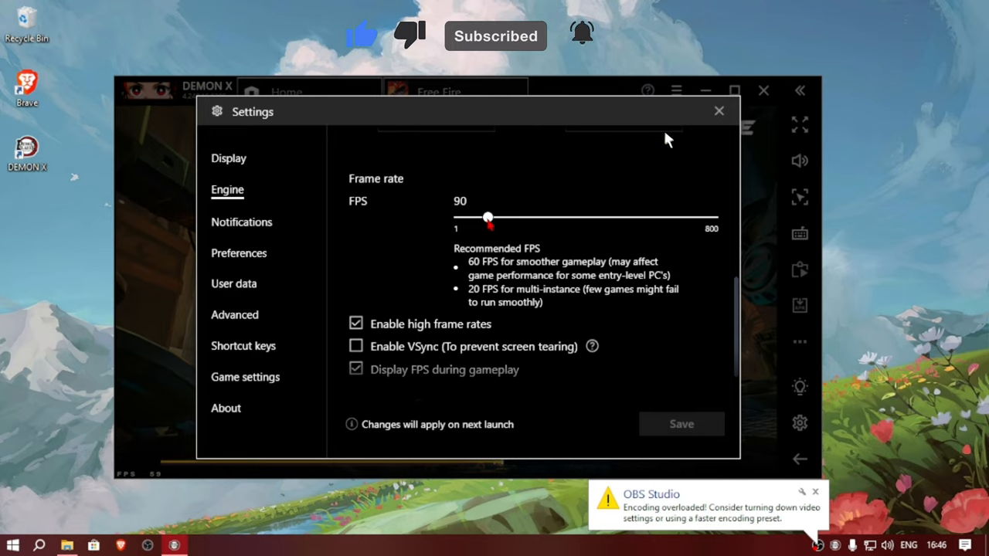
{"action": "left_click_drag", "start_coordinate": [486, 217], "coordinate": [629, 218]}
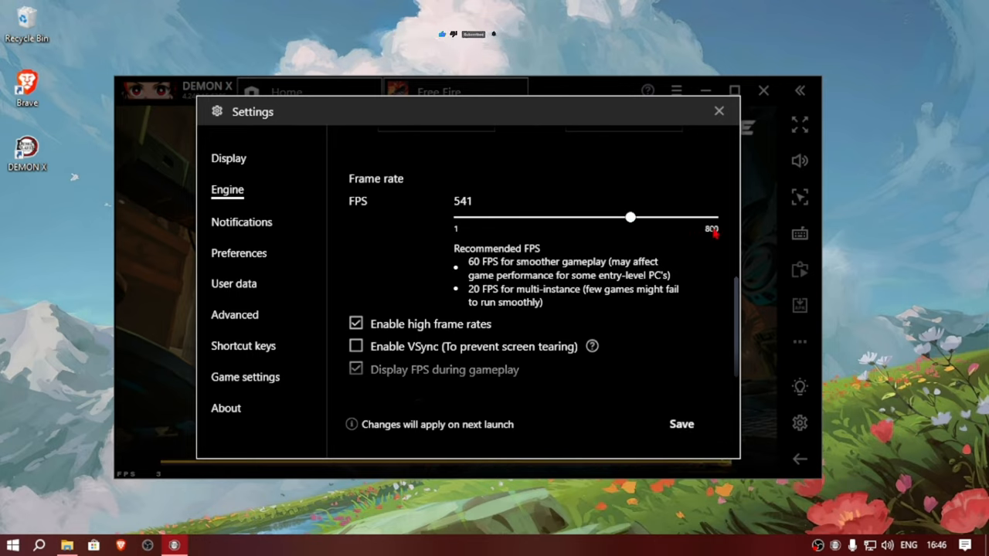
{"action": "left_click", "coordinate": [680, 423]}
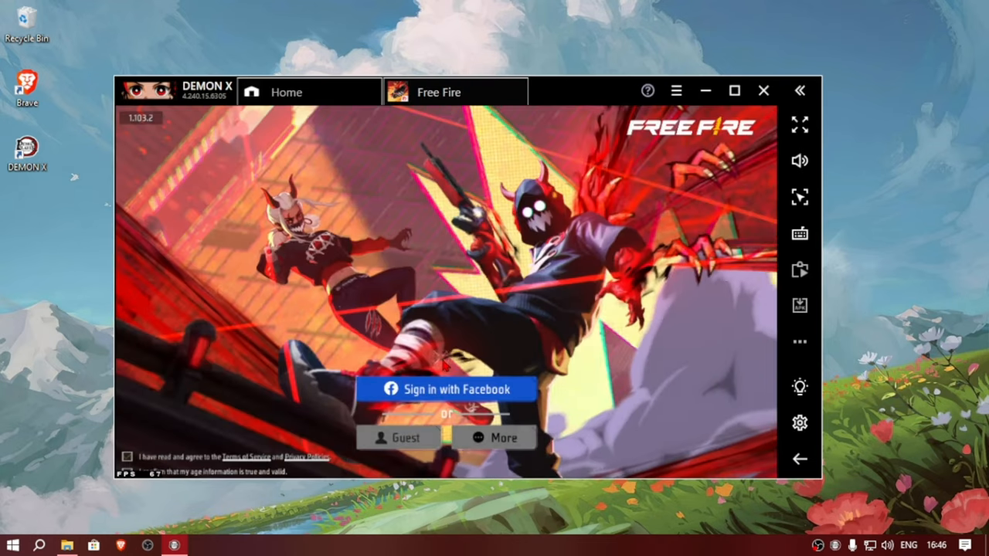
Accept the Terms of Service, sign in with Facebook and enter the lobby
{"action": "left_click", "coordinate": [493, 438]}
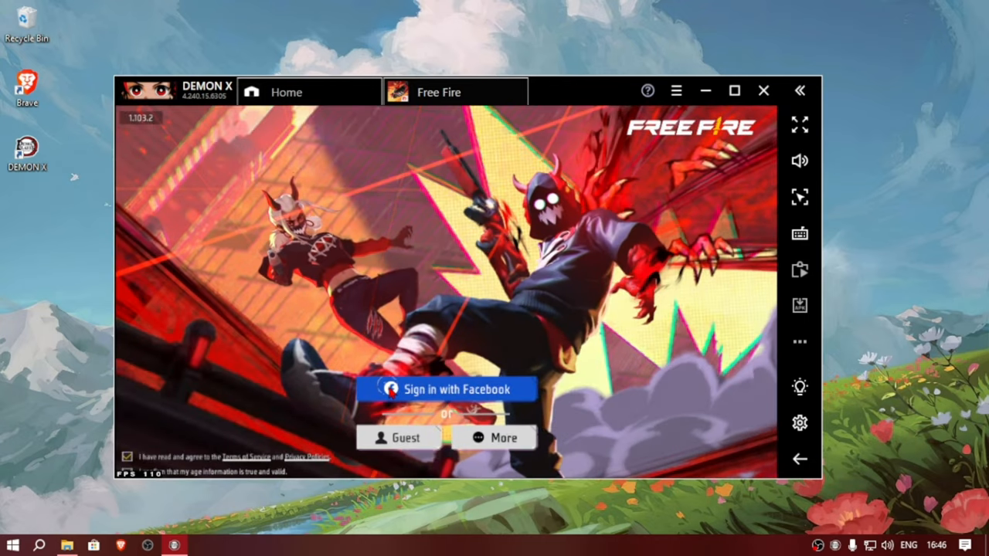
{"action": "left_click", "coordinate": [445, 389]}
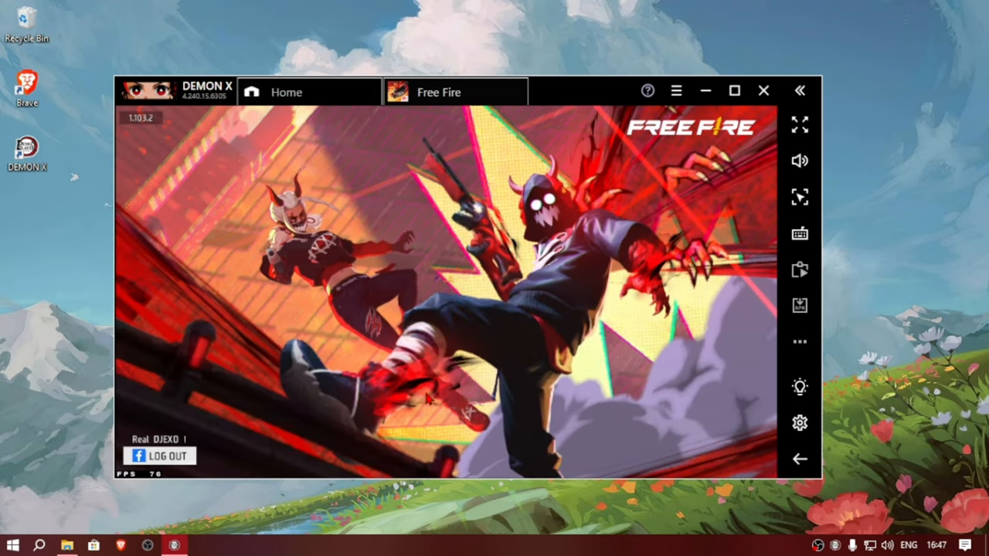
{"action": "right_click", "coordinate": [67, 546]}
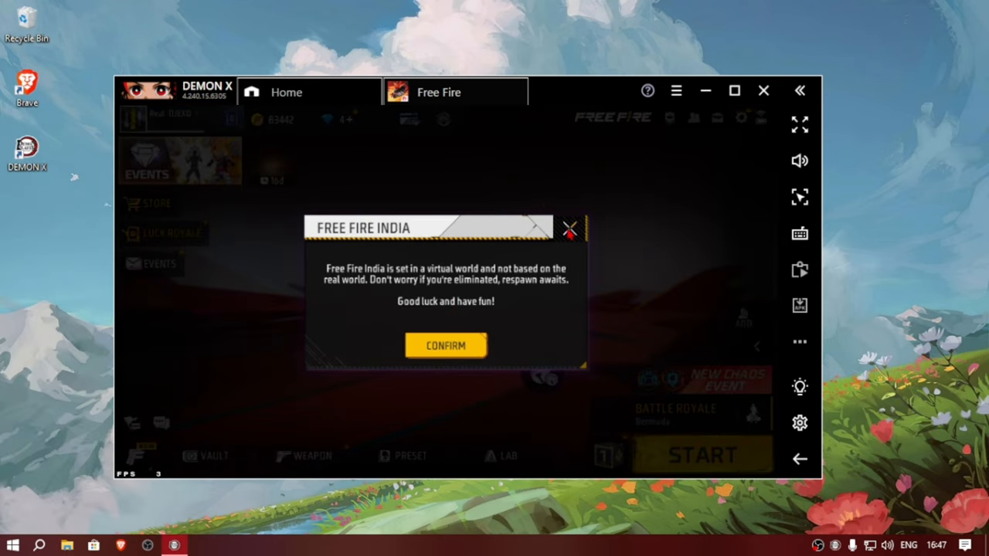
Close the India notice and promo banner, then delete 60.28MB of downloaded resources
{"action": "left_click", "coordinate": [445, 346]}
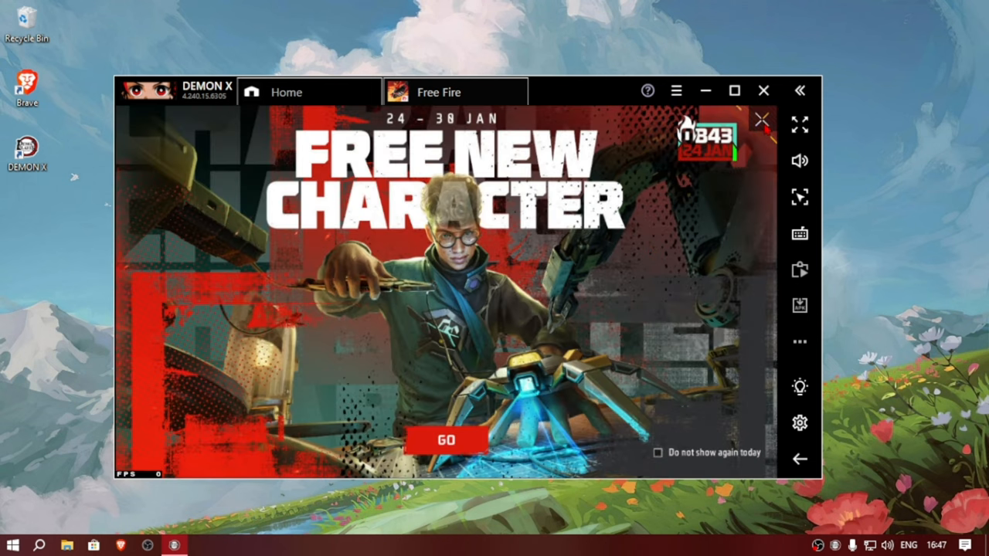
{"action": "left_click", "coordinate": [761, 119]}
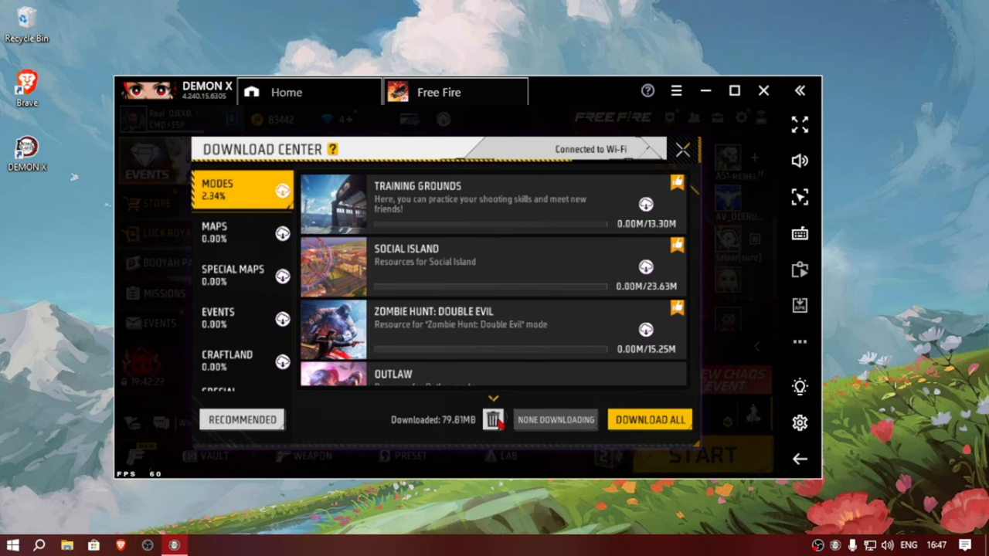
{"action": "left_click", "coordinate": [493, 419]}
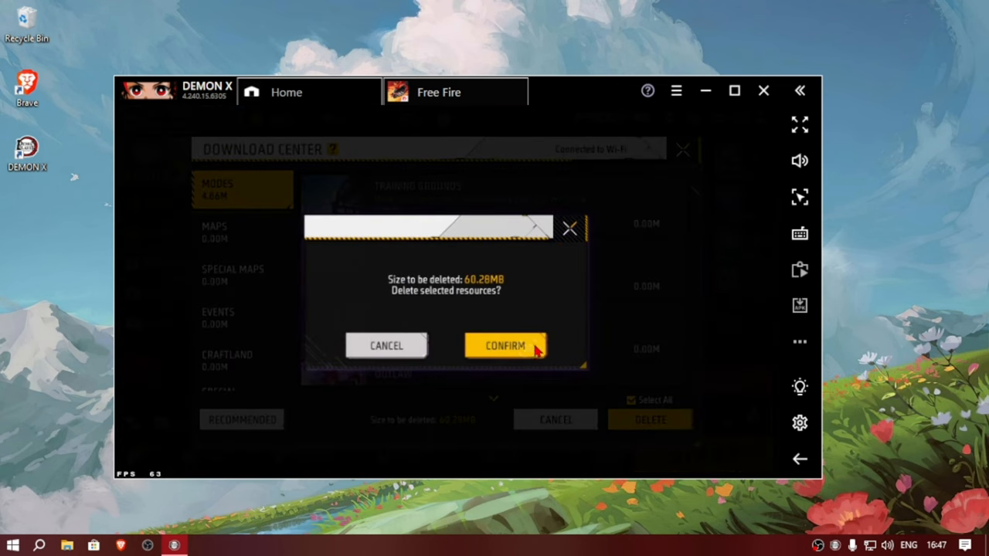
{"action": "left_click", "coordinate": [505, 346]}
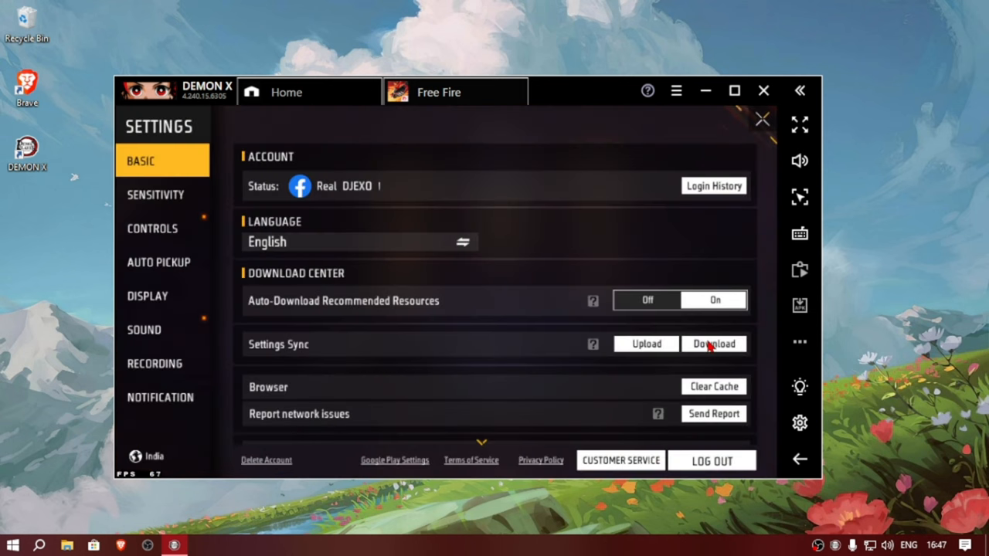
Download the synced settings under Basic > Settings Sync, then open the browser
{"action": "left_click", "coordinate": [713, 344]}
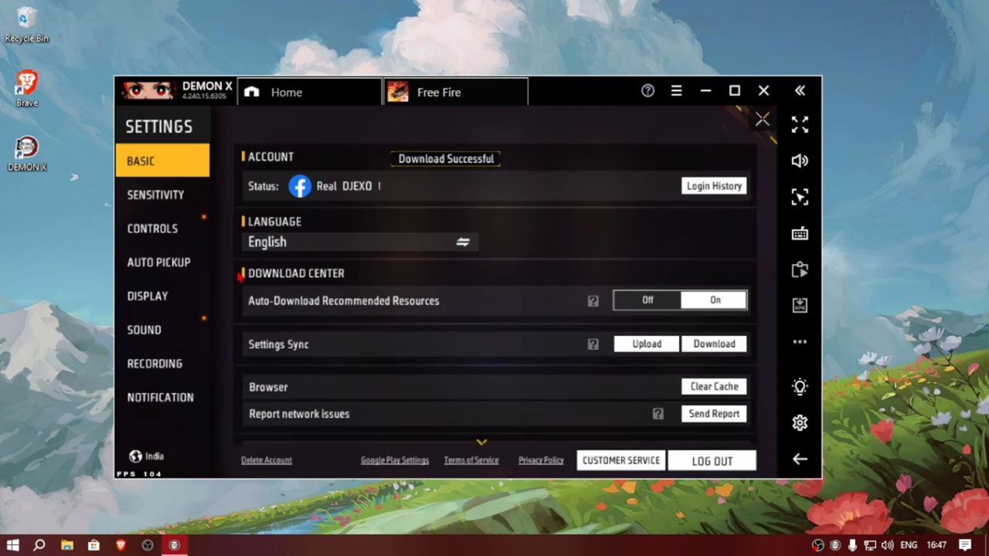
{"action": "left_click", "coordinate": [147, 296]}
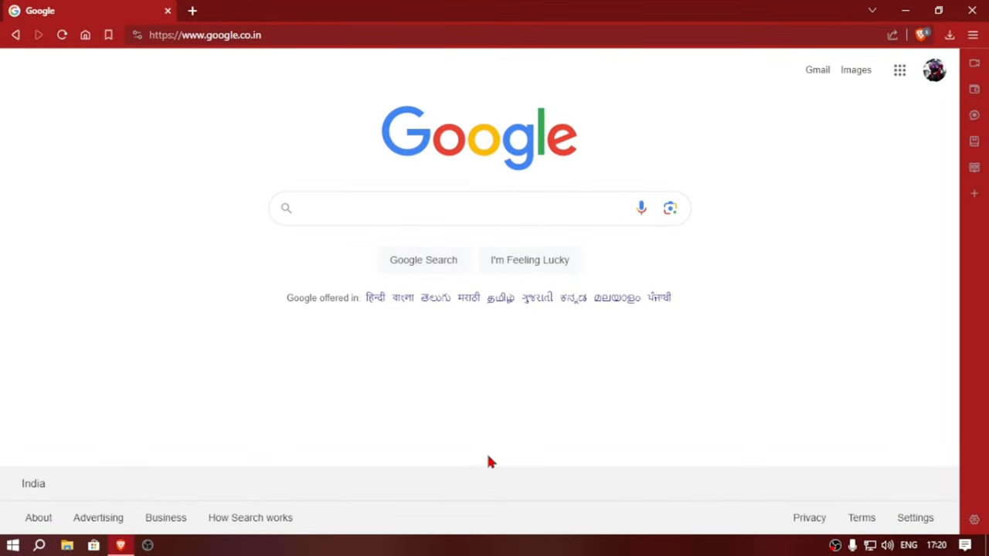
{"action": "type", "text": "https://sites.google.com/view/harrychhote"}
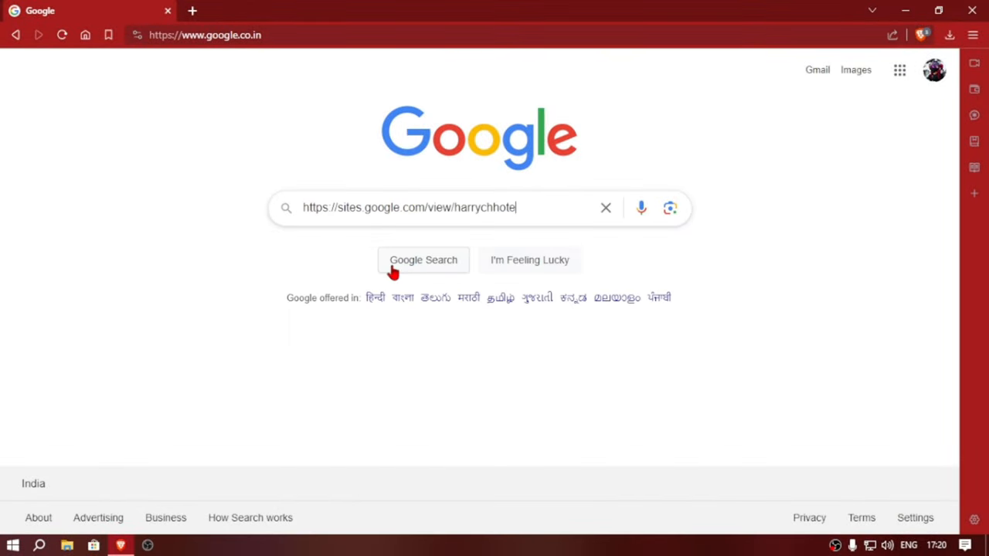
{"action": "left_click", "coordinate": [423, 259]}
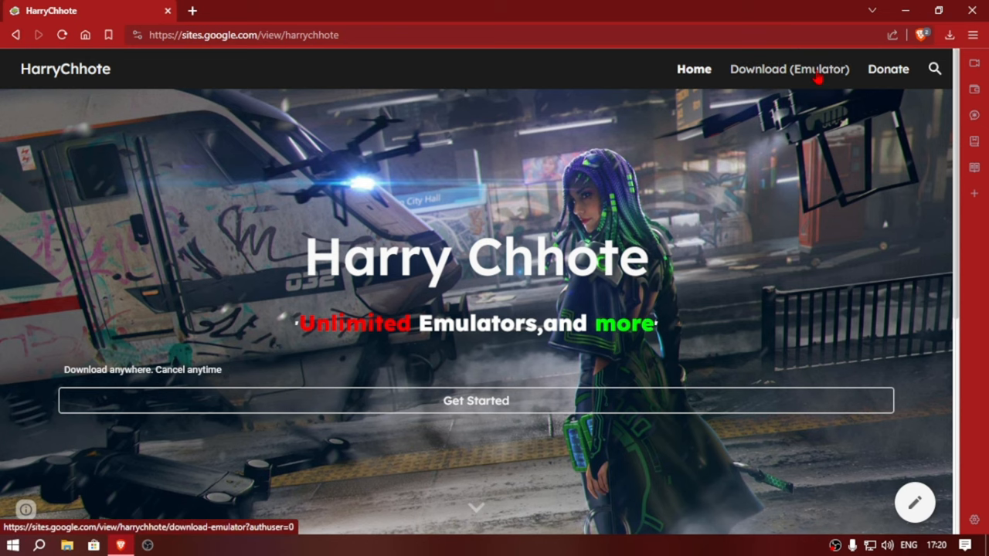
Go to Download (Emulator) > Free Fire (x86&x64) and follow its Download FF link
{"action": "left_click", "coordinate": [789, 69]}
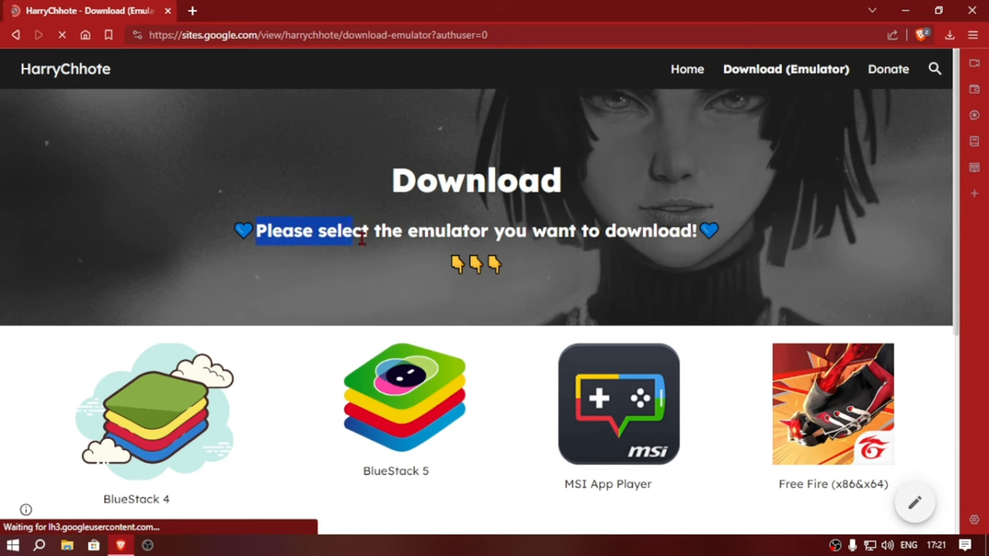
{"action": "scroll", "scroll_direction": "down", "scroll_amount": 3}
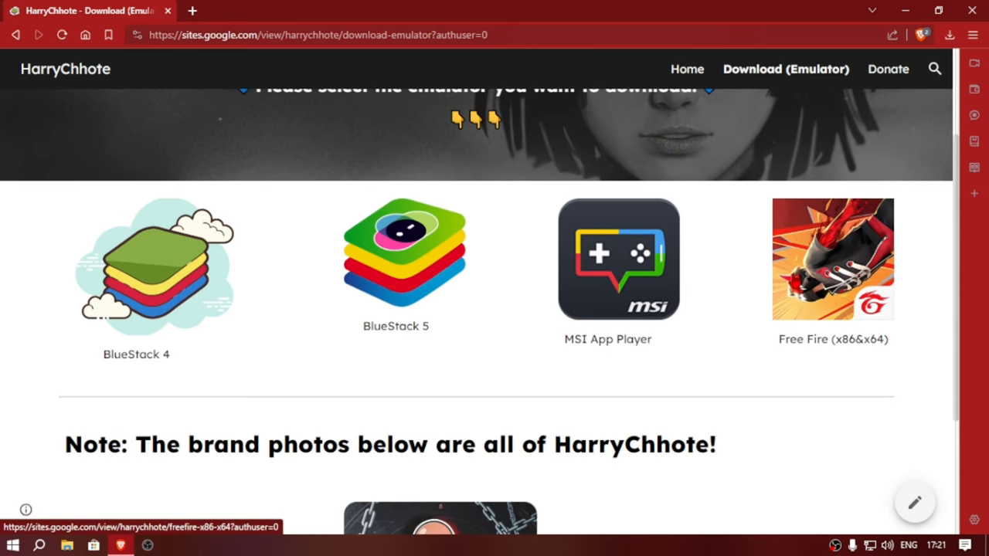
{"action": "left_click", "coordinate": [833, 259]}
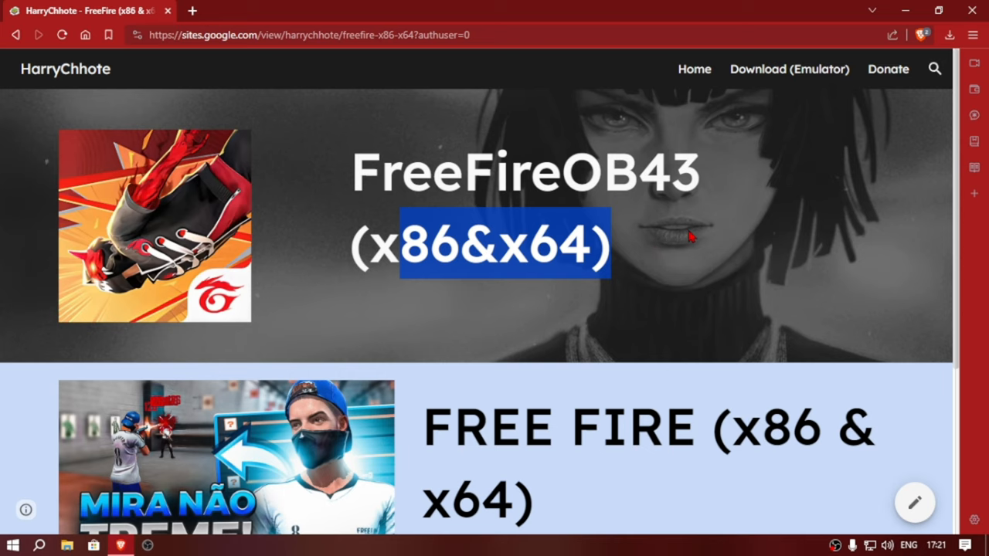
{"action": "scroll", "scroll_direction": "down", "scroll_amount": 3}
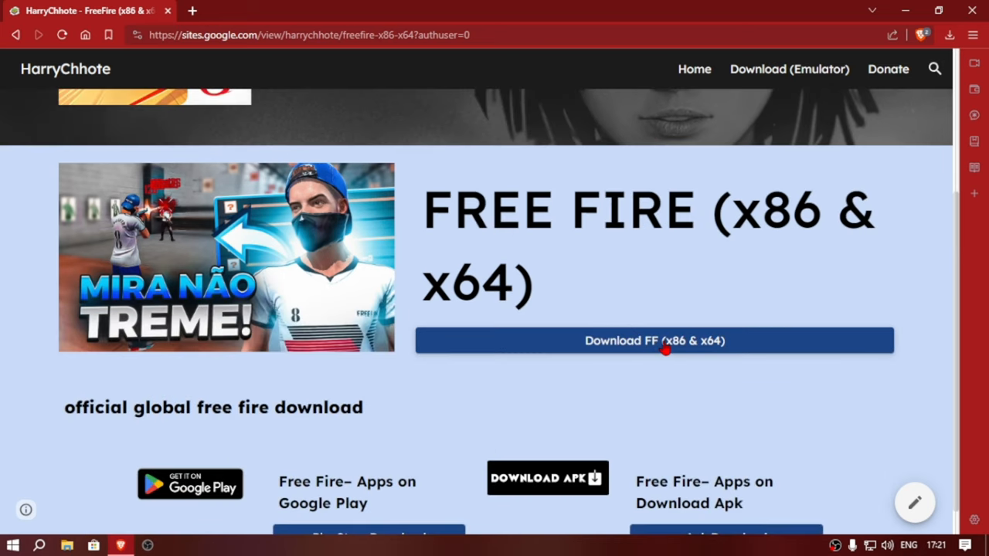
{"action": "left_click", "coordinate": [654, 340]}
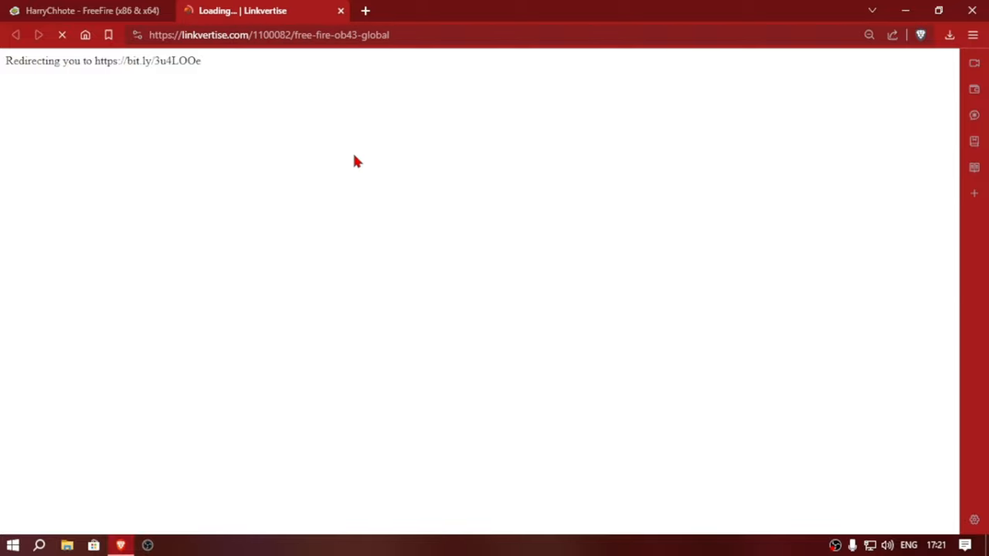